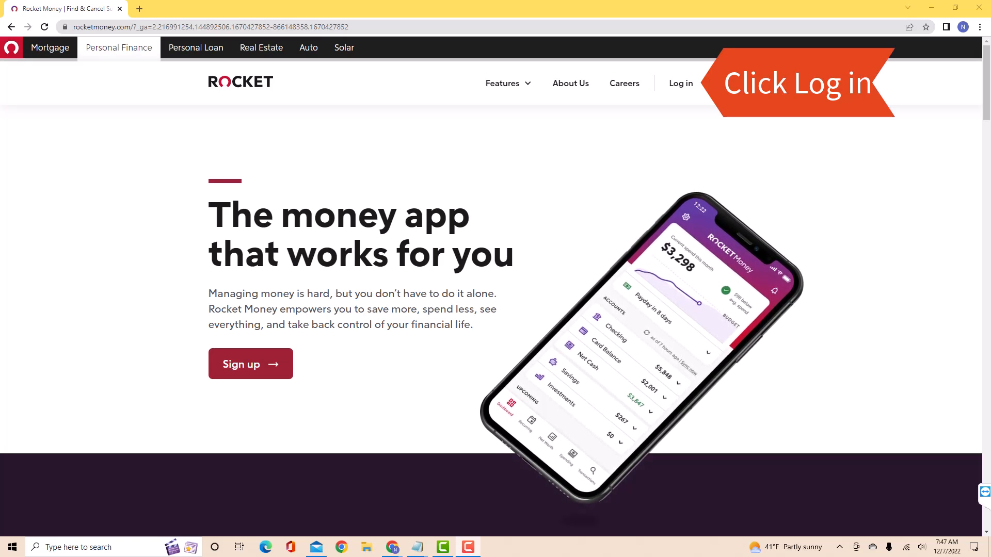
# Go from the Rocket Money home page to the account sign-in page.
pyautogui.click(680, 83)
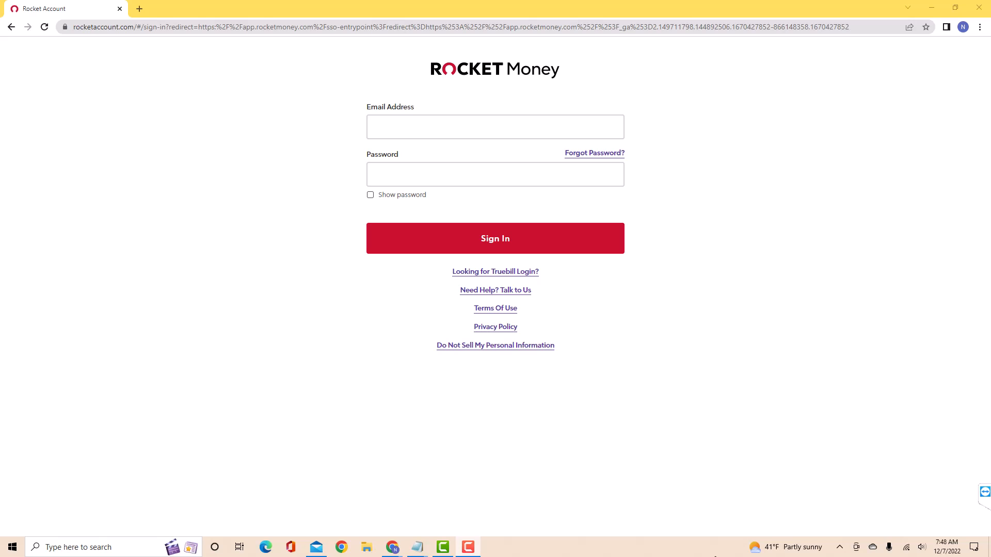
# Sign in to Rocket Money to reach the account dashboard.
pyautogui.click(494, 238)
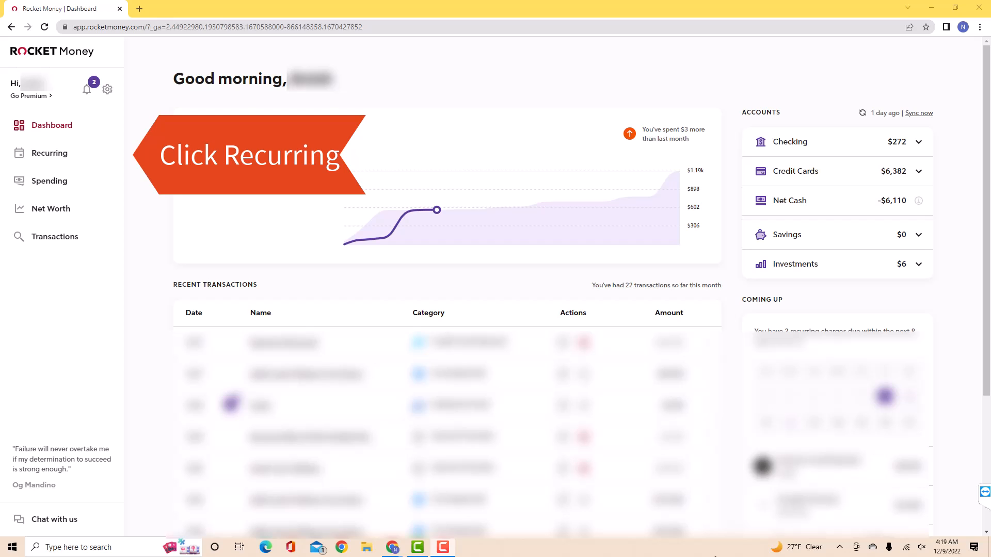
# Show the Recurring page listing all six subscriptions with due dates and amounts.
pyautogui.click(50, 152)
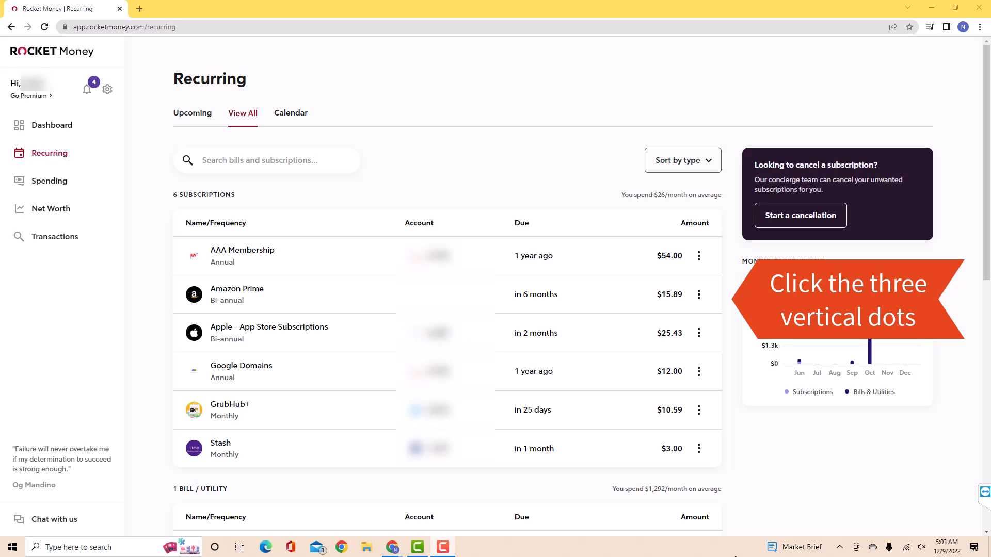
# From the Amazon Prime row's actions, request 'Cancel this for me'.
pyautogui.click(698, 241)
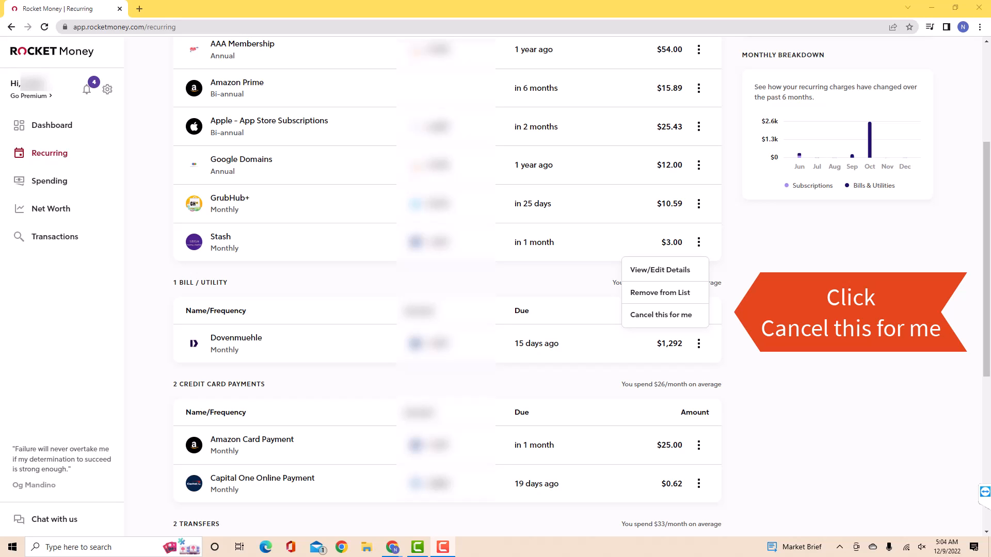
pyautogui.click(659, 314)
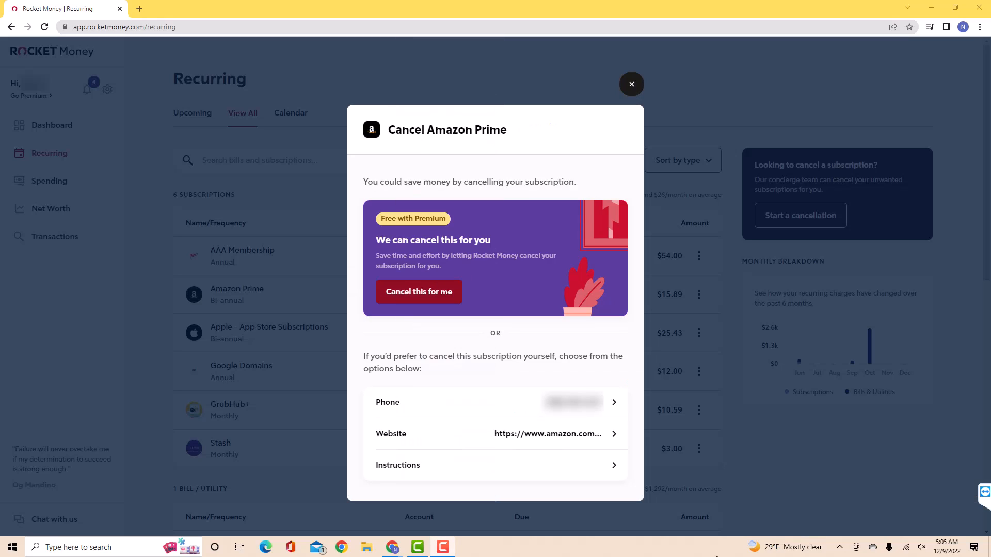